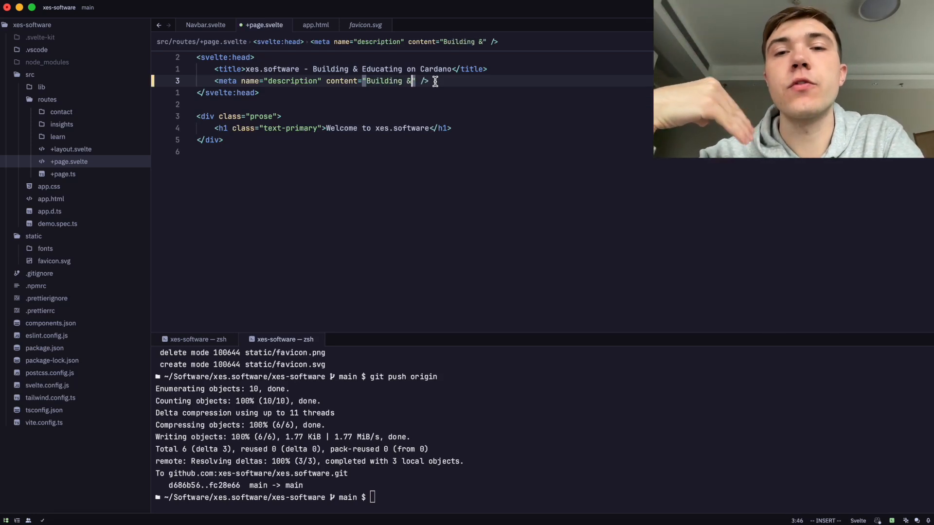
# Enter 'Educating in the Cardano Ecosystem' in the meta description, insert 'Web3', then begin deleting title text.
pyautogui.write('Educating in the Cardano Ecosystem')
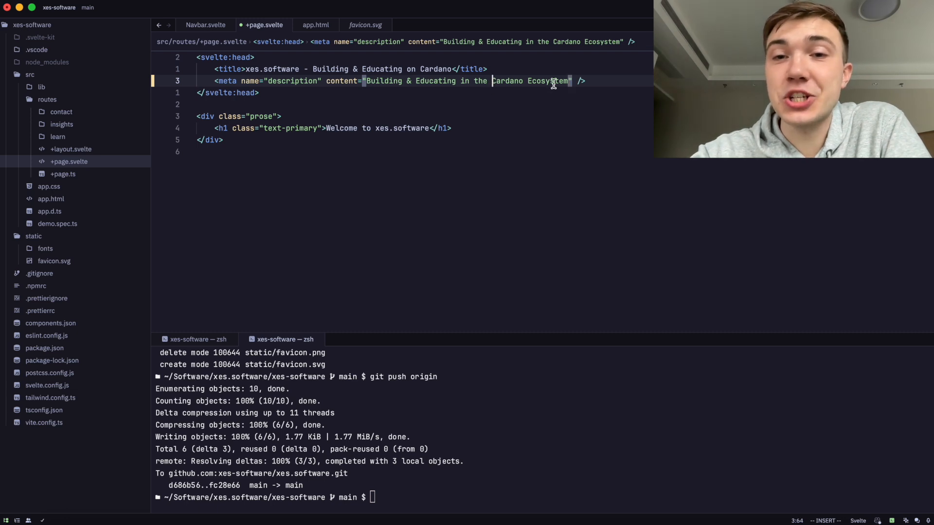
pyautogui.write('Web3')
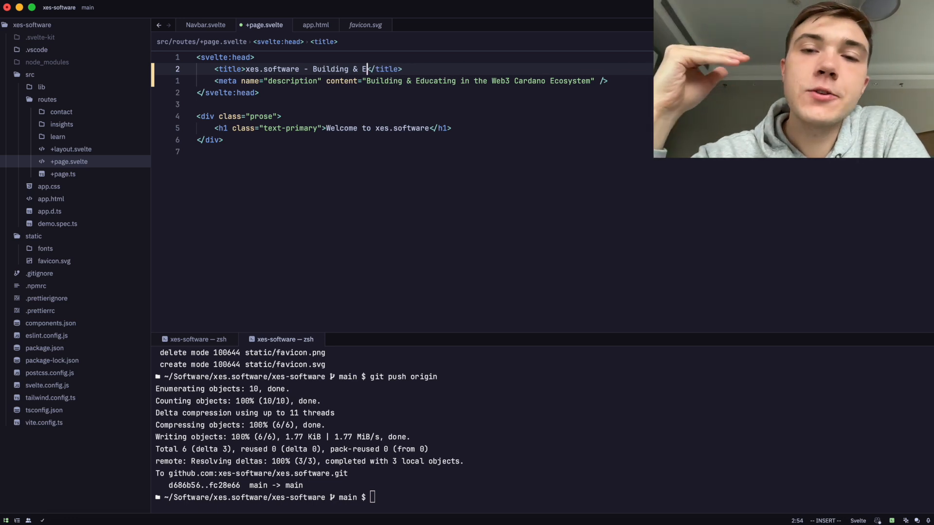
pyautogui.press('backspace')
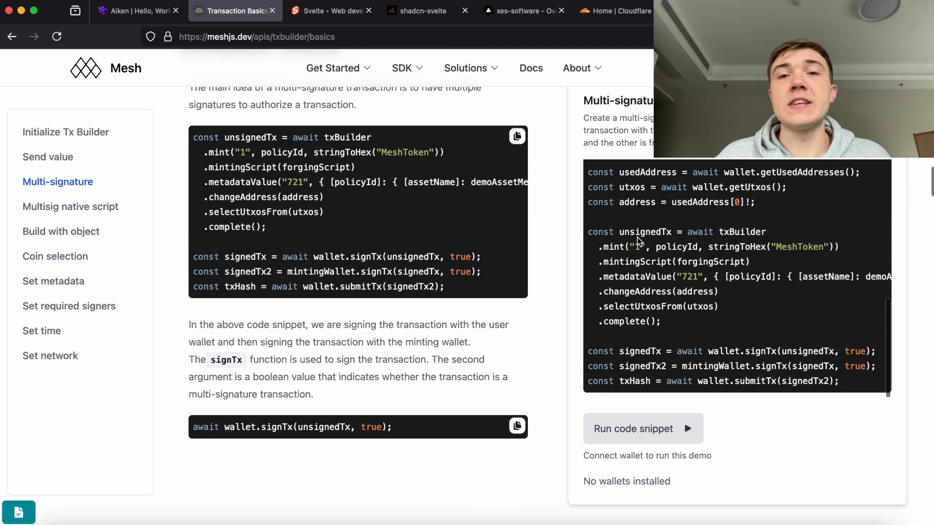
# Switch to the Mesh docs tab for the Transaction Builder multi-signature example.
pyautogui.click(330, 11)
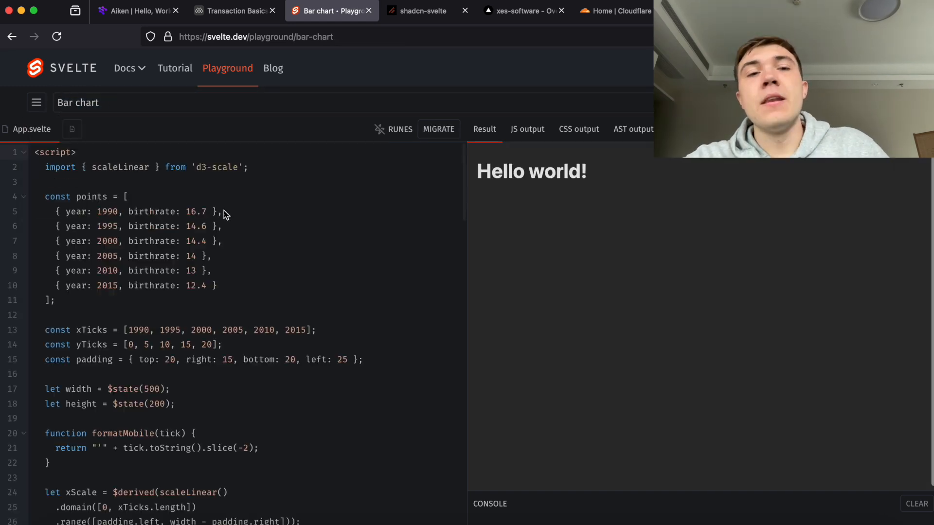
# Switch to the Svelte Playground tab to view the Bar chart example.
pyautogui.click(422, 11)
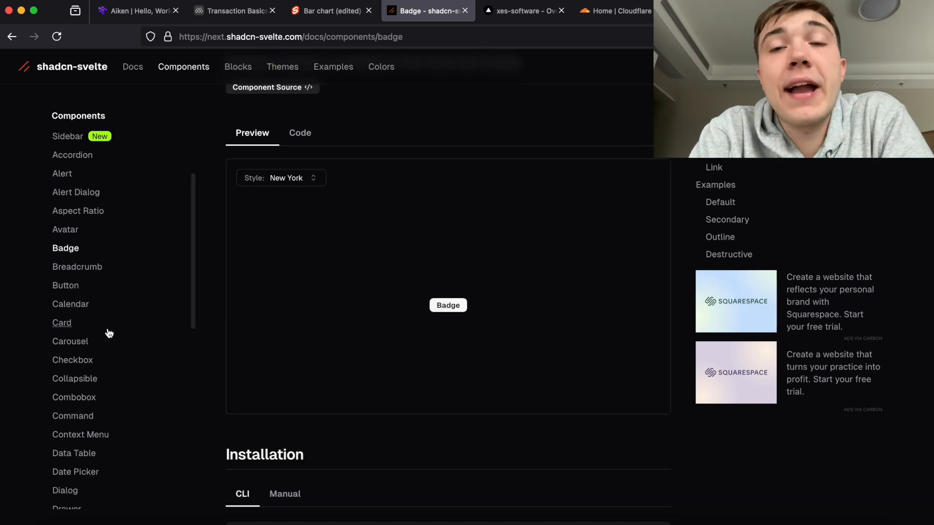